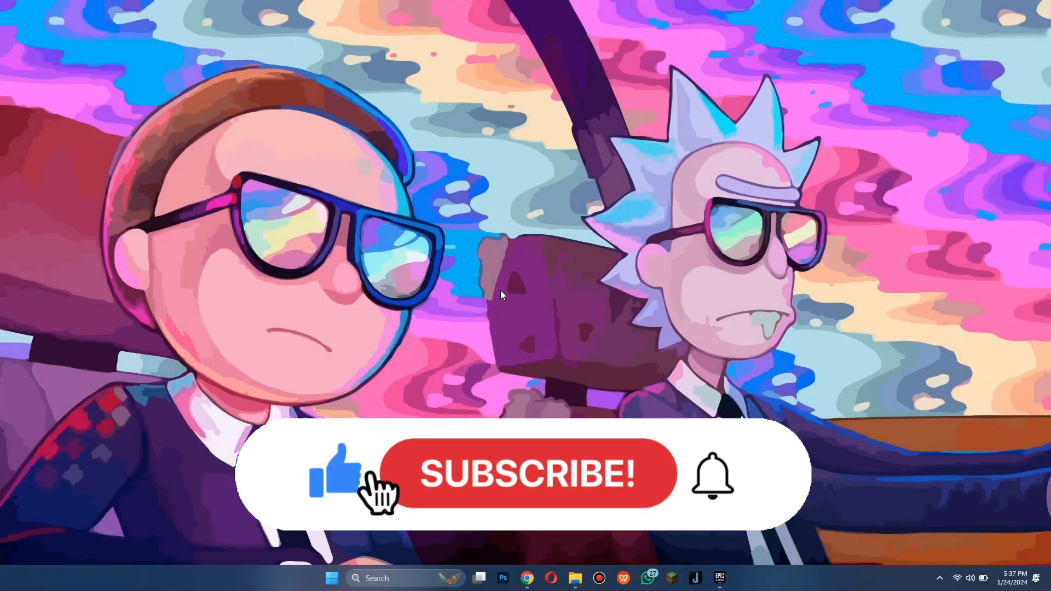
- Launch Epic Games Launcher and go to the Library to reach Fortnite's install folder
{"action": "left_click", "coordinate": [527, 475]}
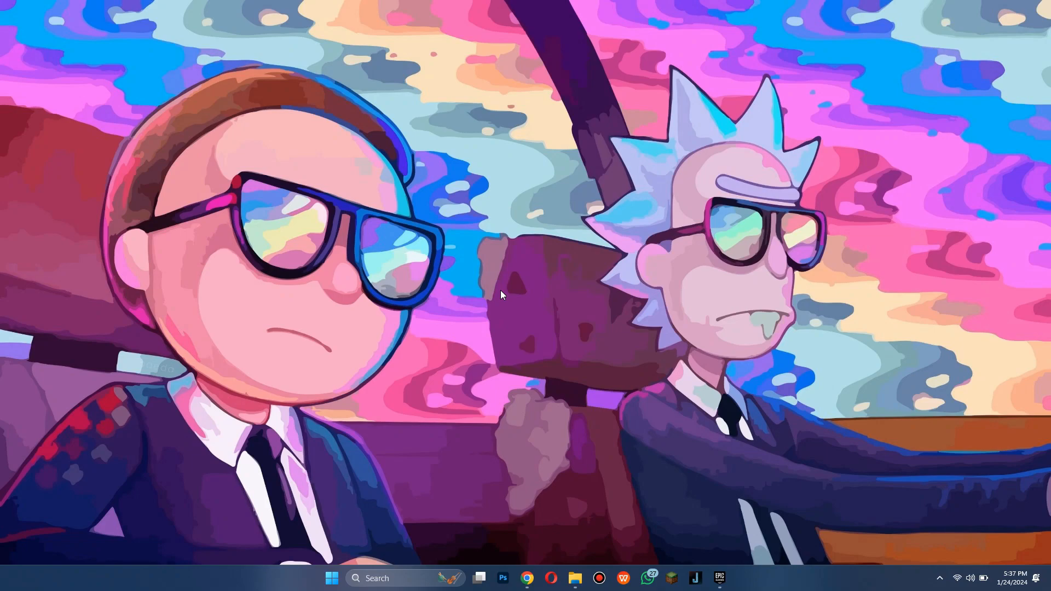
{"action": "left_click", "coordinate": [718, 578]}
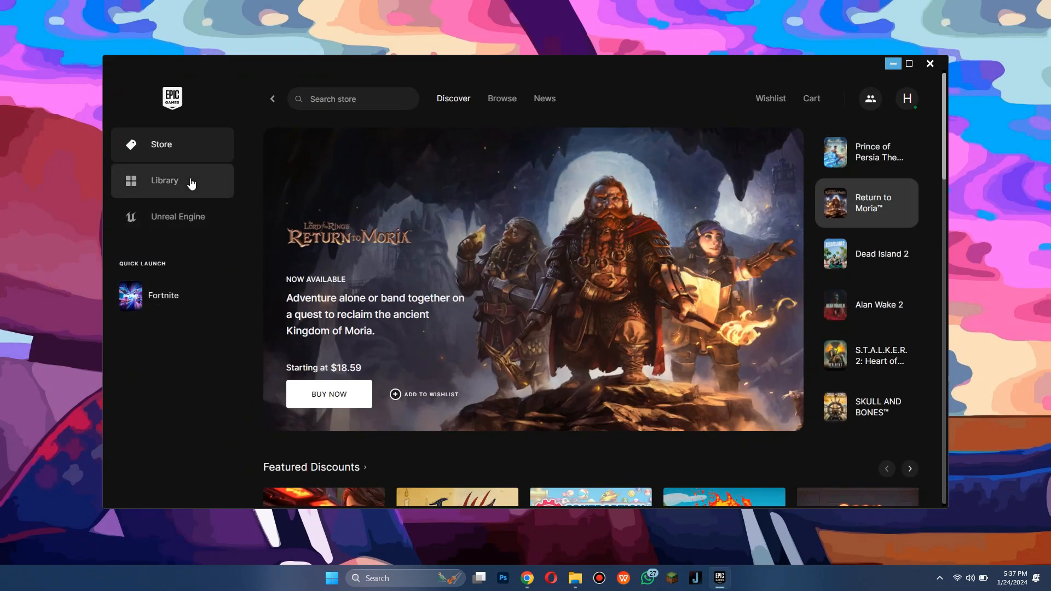
{"action": "left_click", "coordinate": [163, 181]}
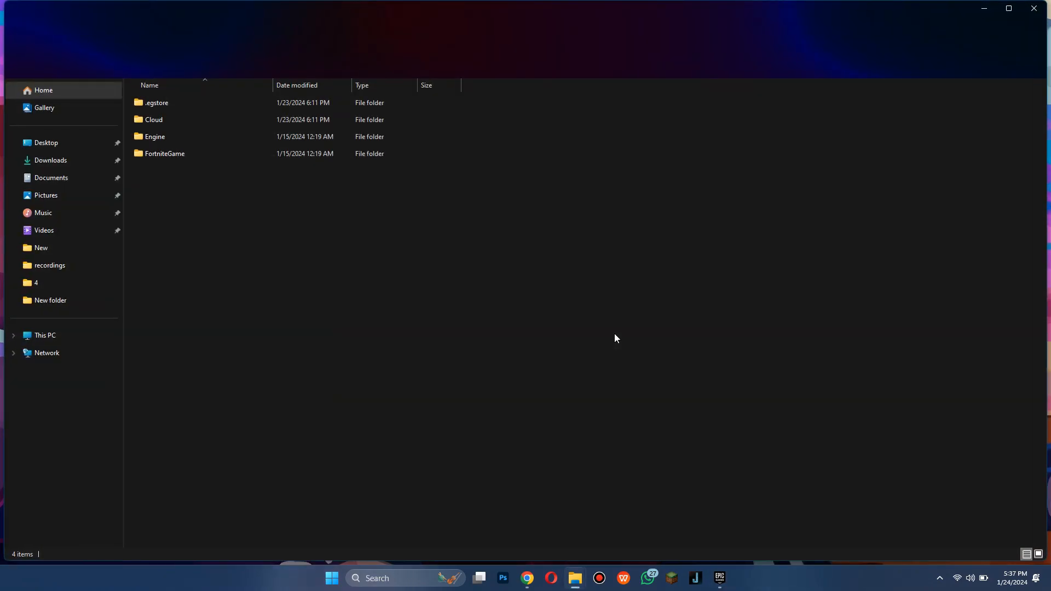
- Navigate through FortniteGame > Binaries > Win64 into the EasyAntiCheat folder
{"action": "left_click", "coordinate": [164, 153]}
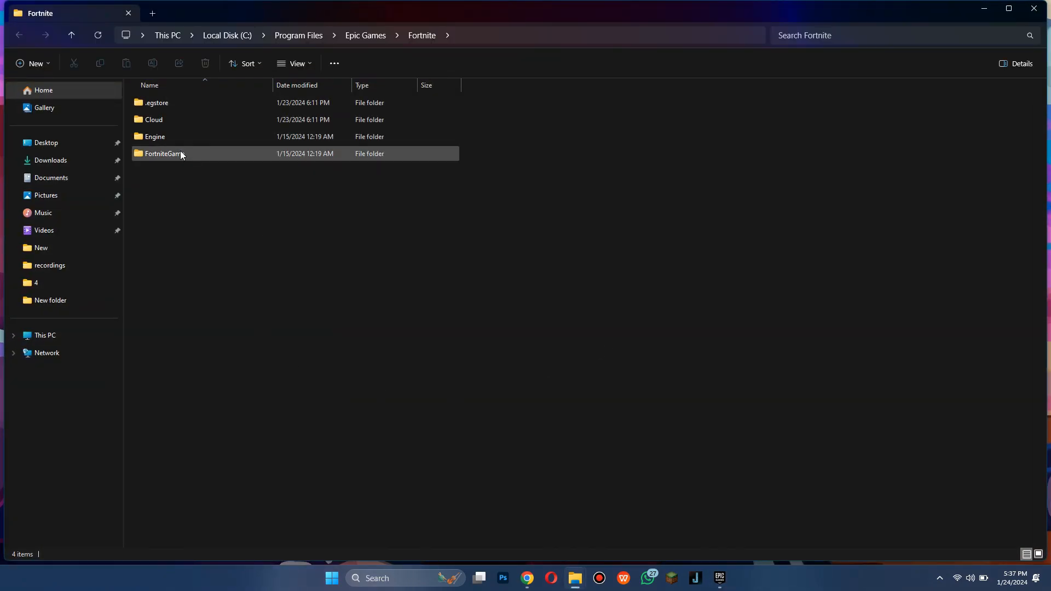
{"action": "double_click", "coordinate": [162, 153]}
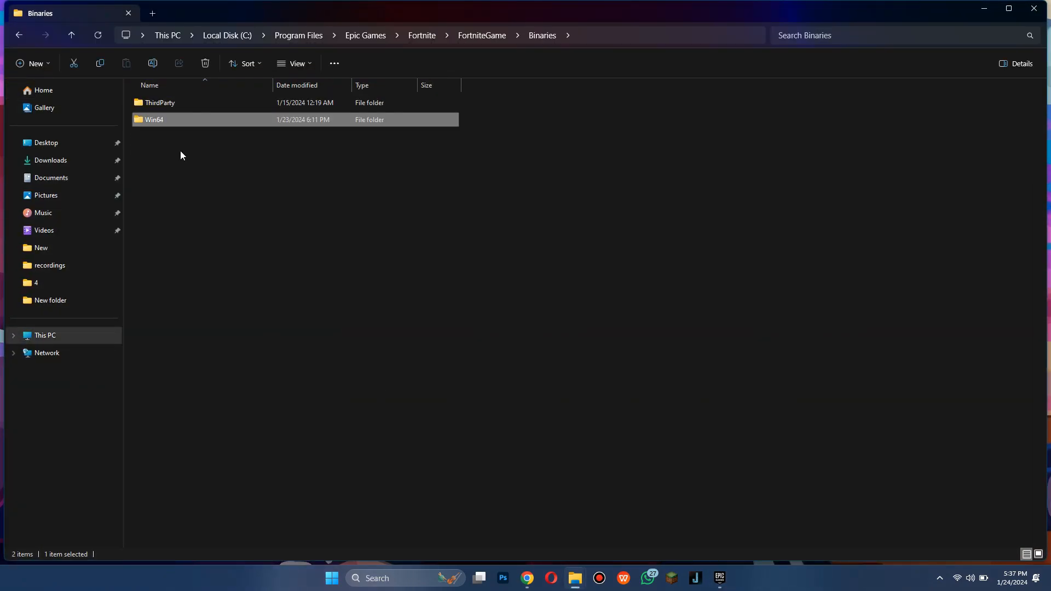
{"action": "double_click", "coordinate": [153, 120]}
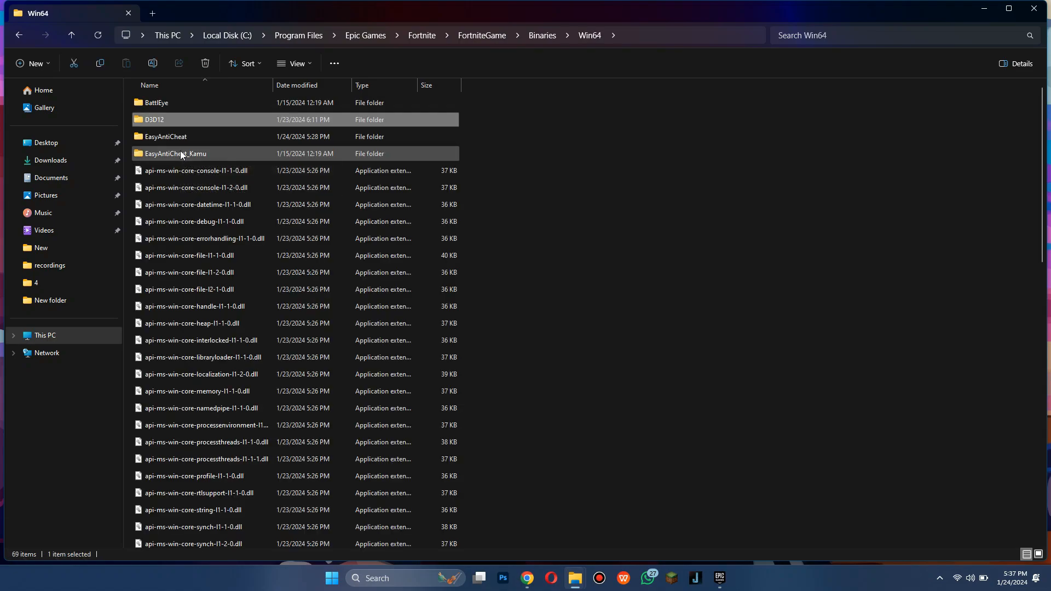
{"action": "double_click", "coordinate": [164, 136]}
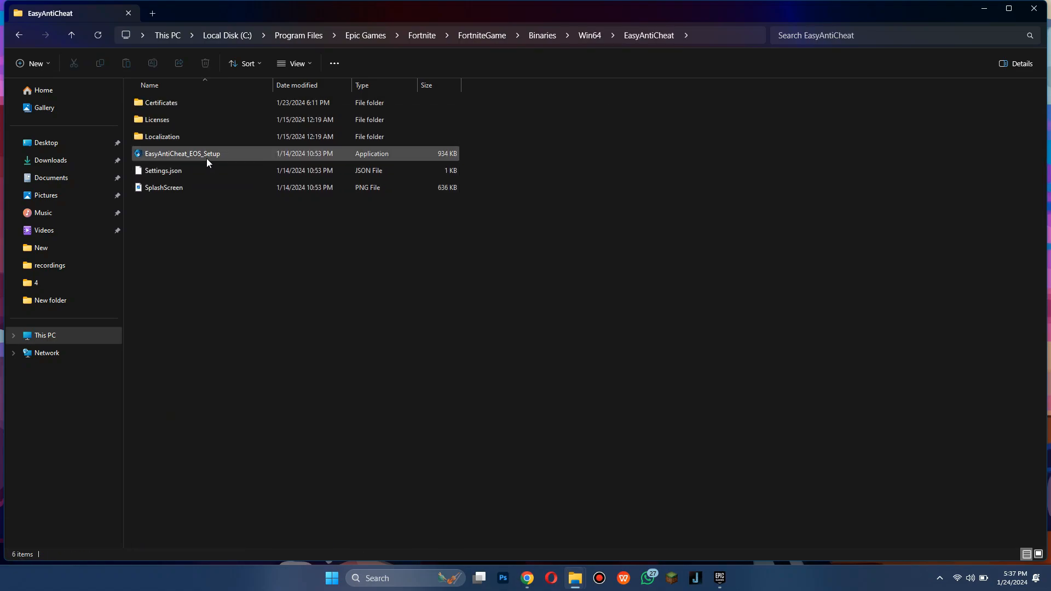
- Create a shortcut to EasyAntiCheat_EOS_Setup via Show more options and view it on the Desktop
{"action": "right_click", "coordinate": [182, 153]}
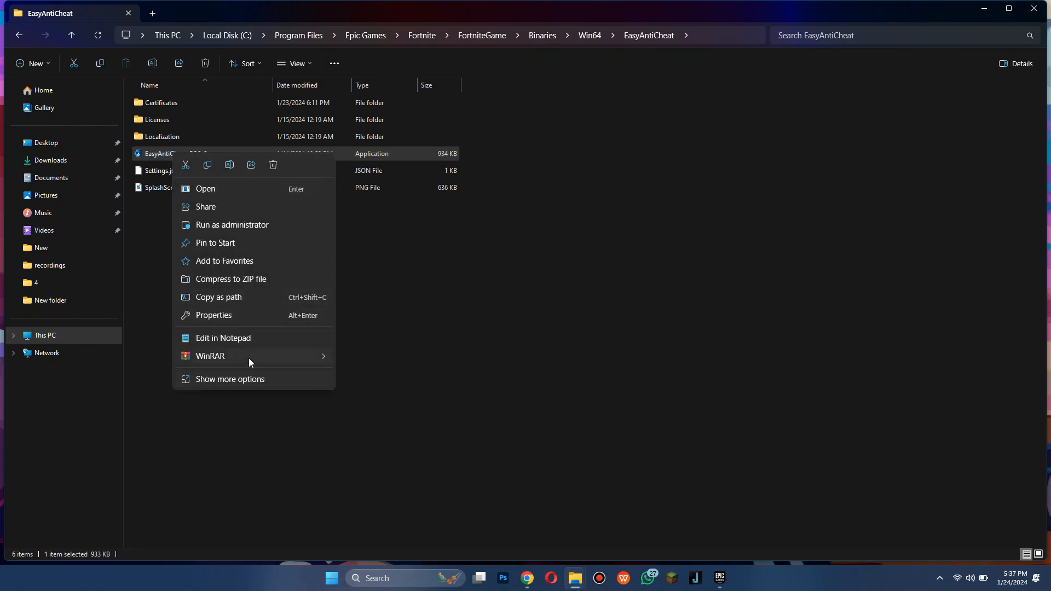
{"action": "left_click", "coordinate": [228, 379]}
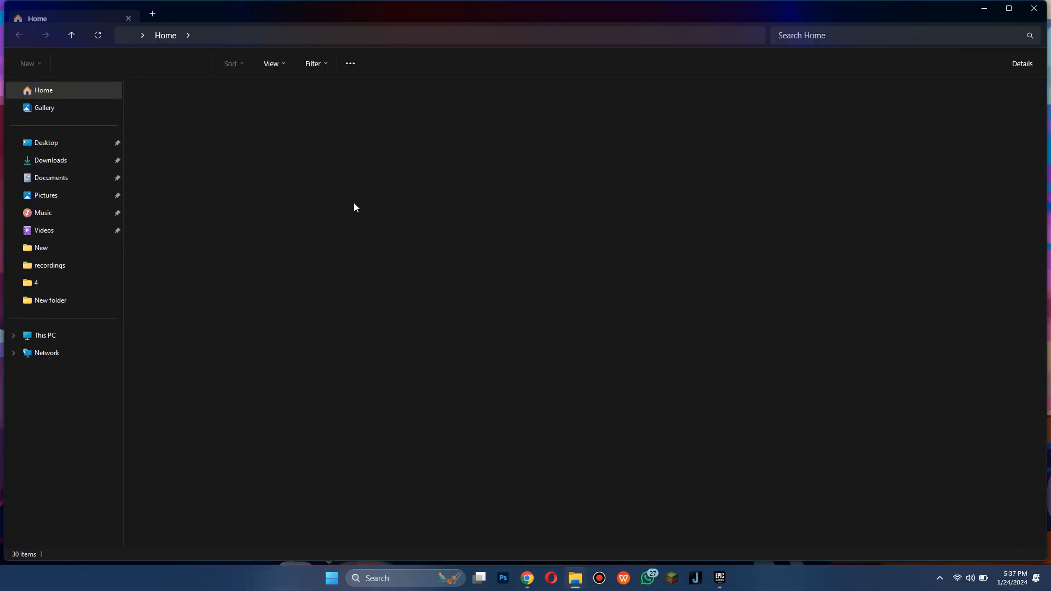
{"action": "left_click", "coordinate": [46, 142]}
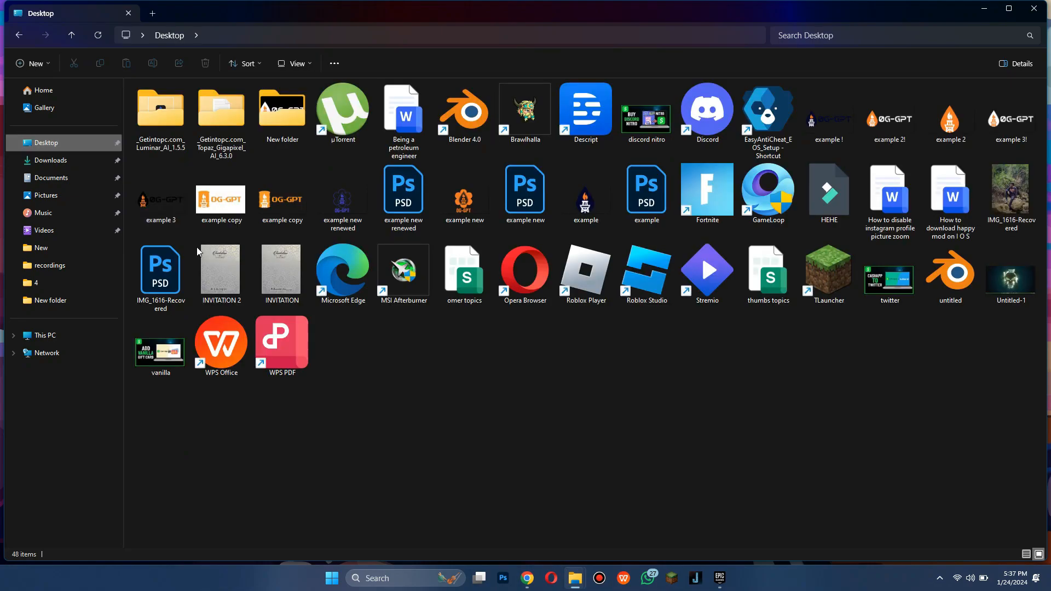
{"action": "mouse_move", "coordinate": [789, 77]}
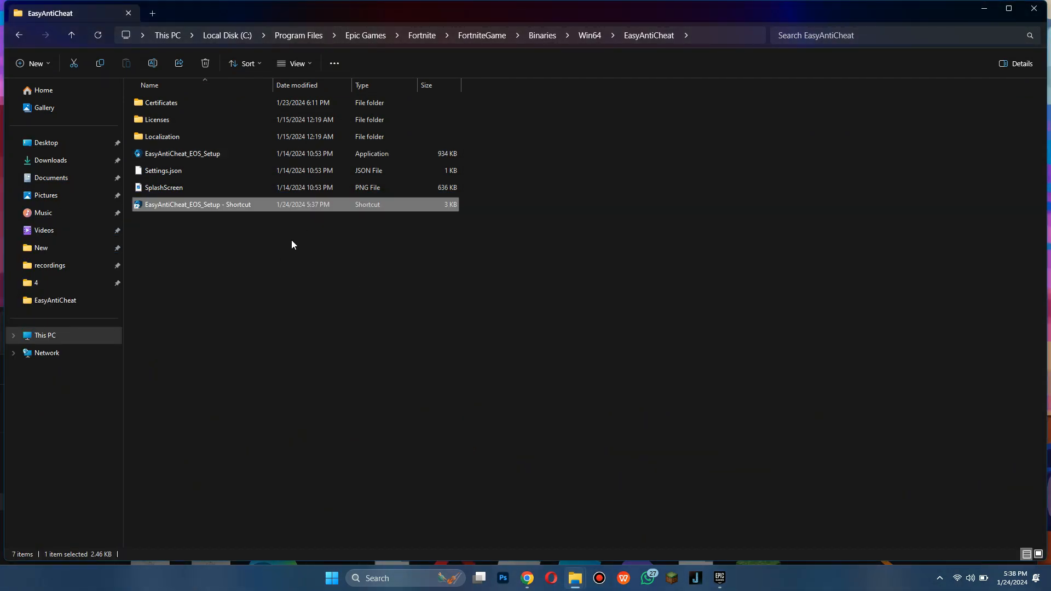
- Append 'repair' to the shortcut's Target field in its Properties
{"action": "right_click", "coordinate": [197, 204]}
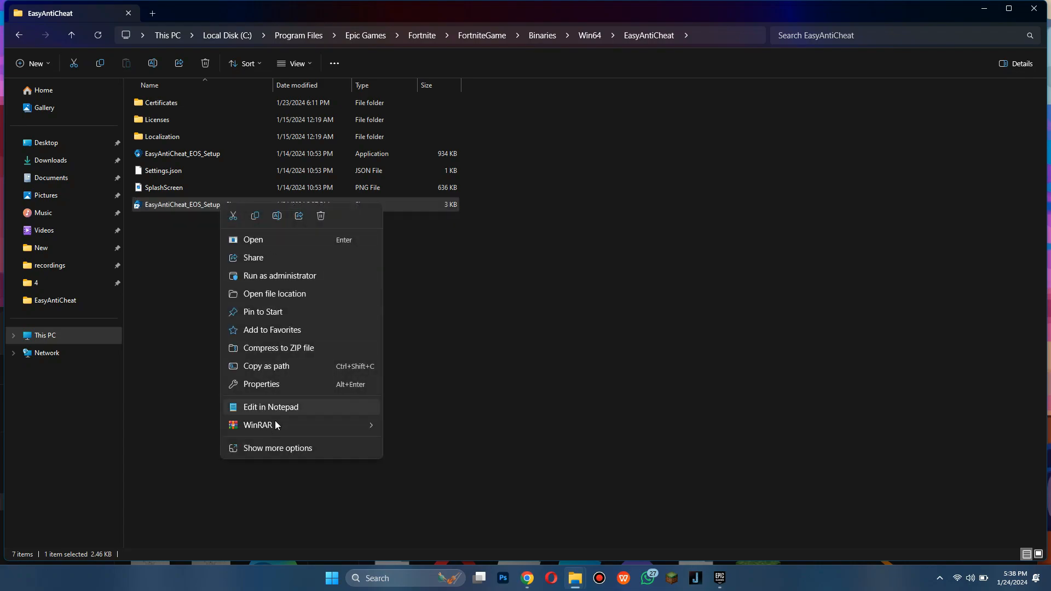
{"action": "left_click", "coordinate": [261, 384]}
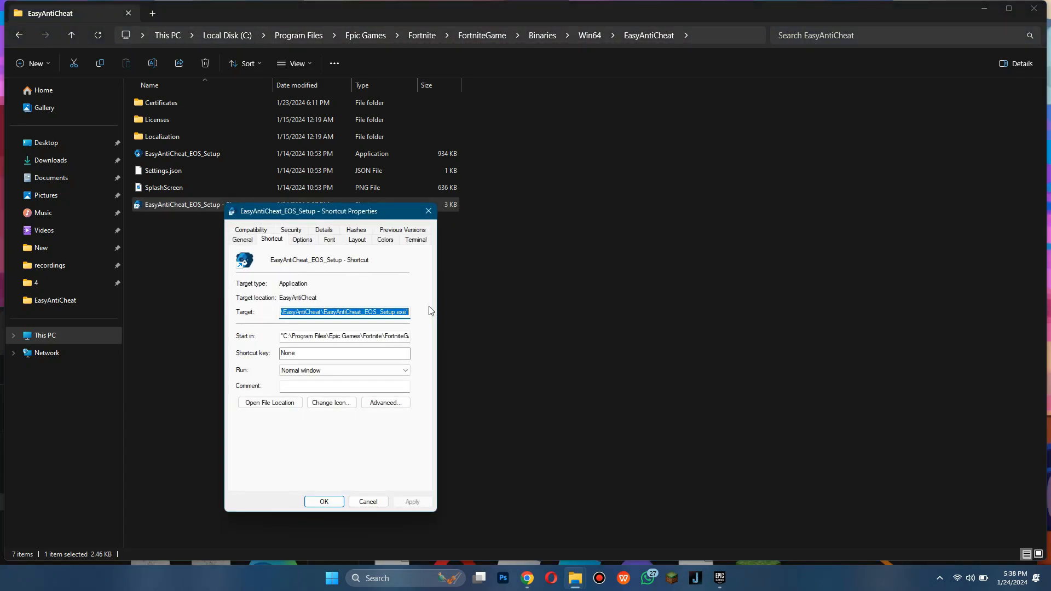
{"action": "left_click", "coordinate": [408, 312]}
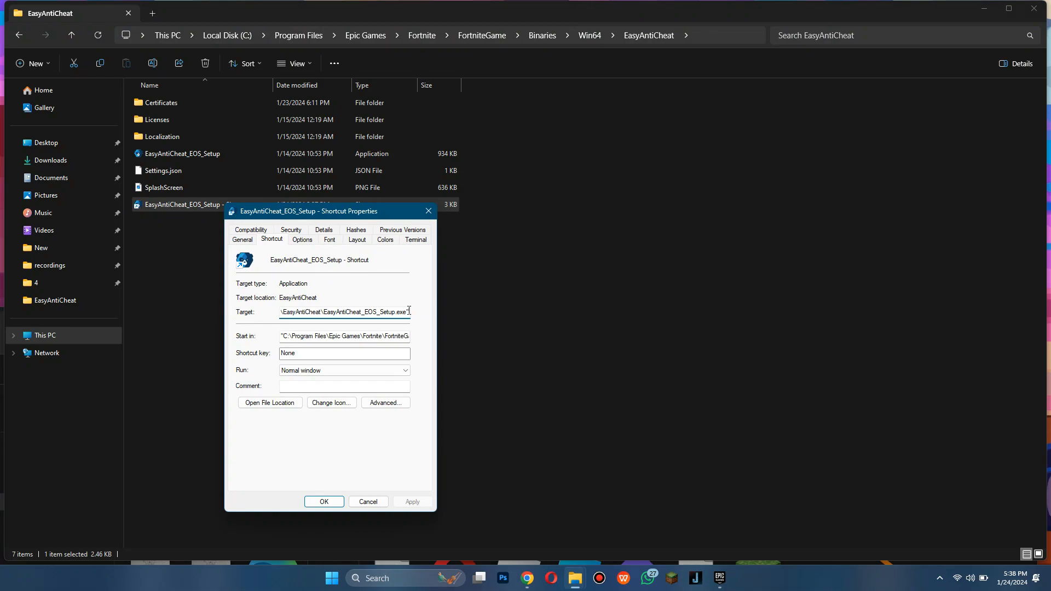
{"action": "type", "text": "repair"}
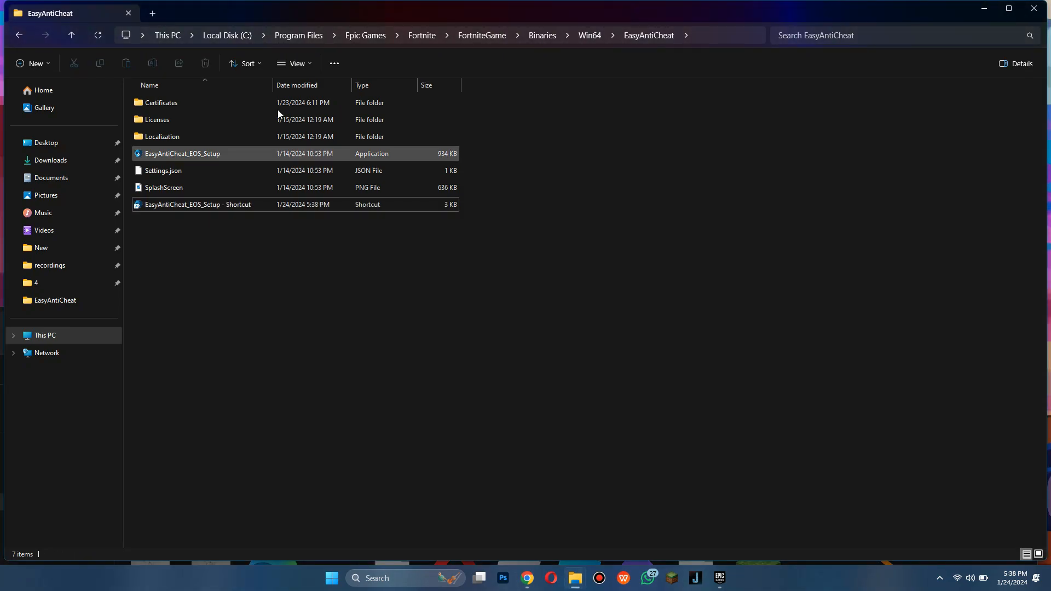
- Return to Win64 and bring up Properties for FortniteClient-Win64-Shipping
{"action": "left_click", "coordinate": [481, 35]}
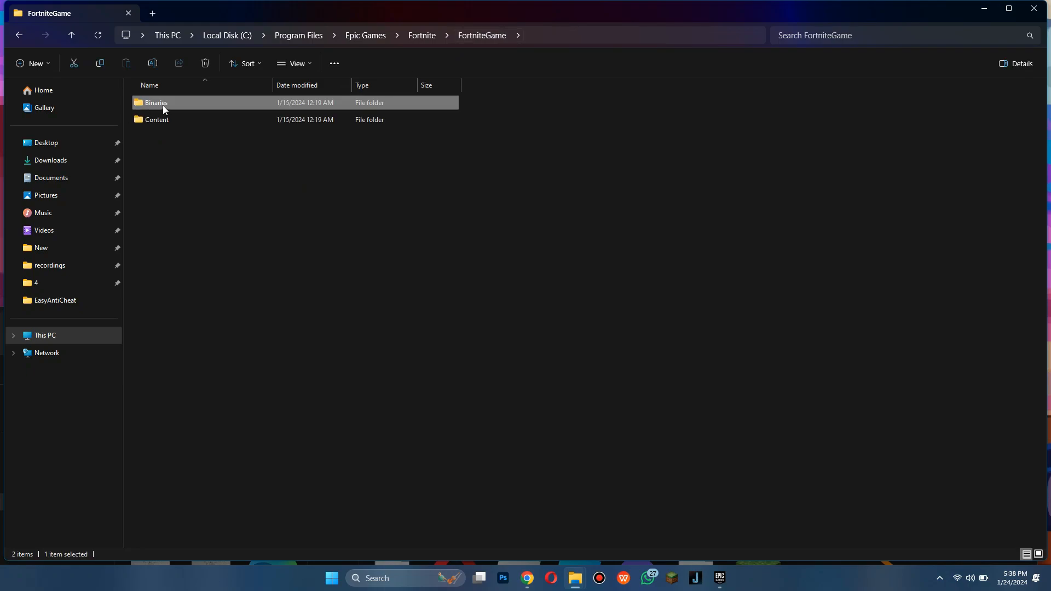
{"action": "double_click", "coordinate": [156, 103]}
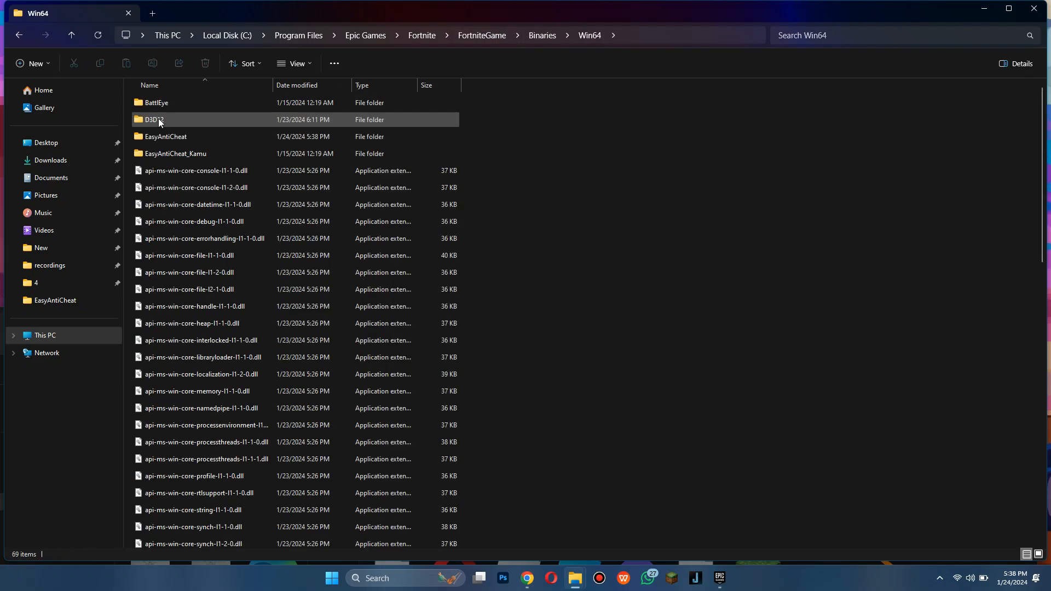
{"action": "scroll", "scroll_direction": "down", "scroll_amount": 3}
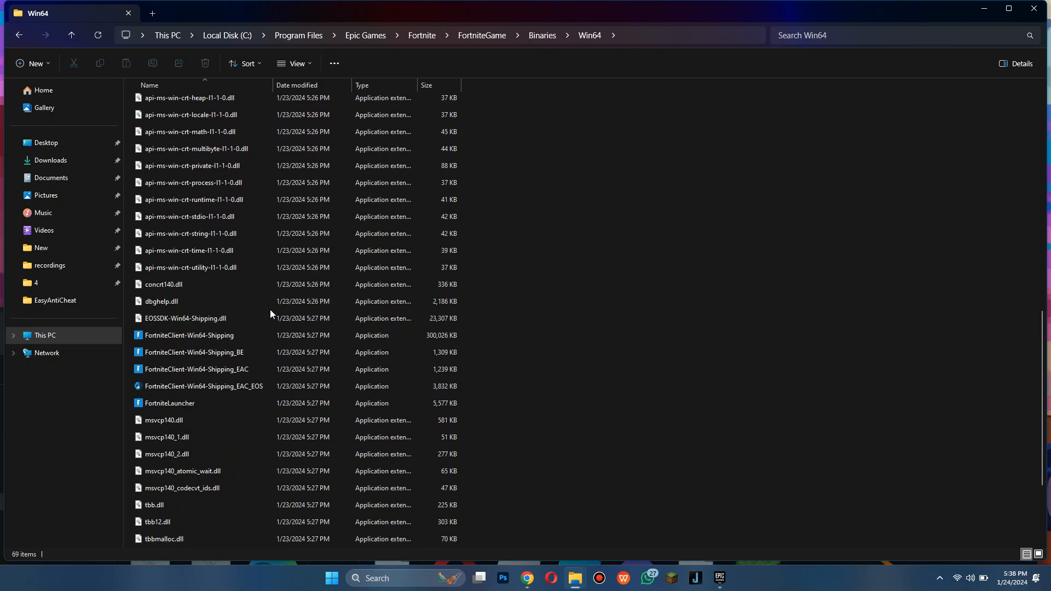
{"action": "left_click", "coordinate": [189, 335]}
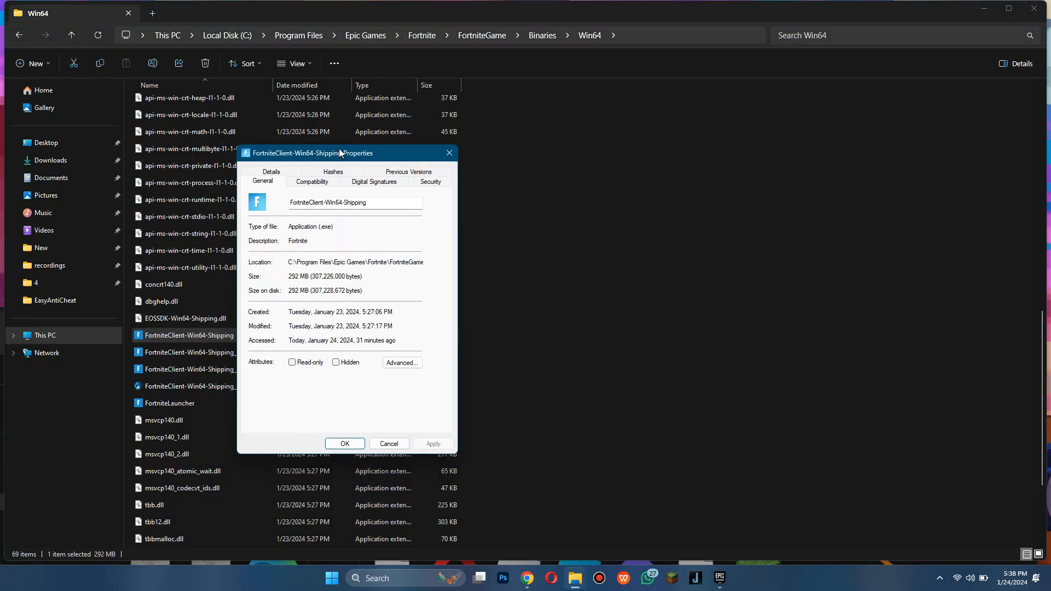
- On Compatibility, enable Windows 8 compatibility mode and Run as administrator
{"action": "left_click", "coordinate": [311, 180]}
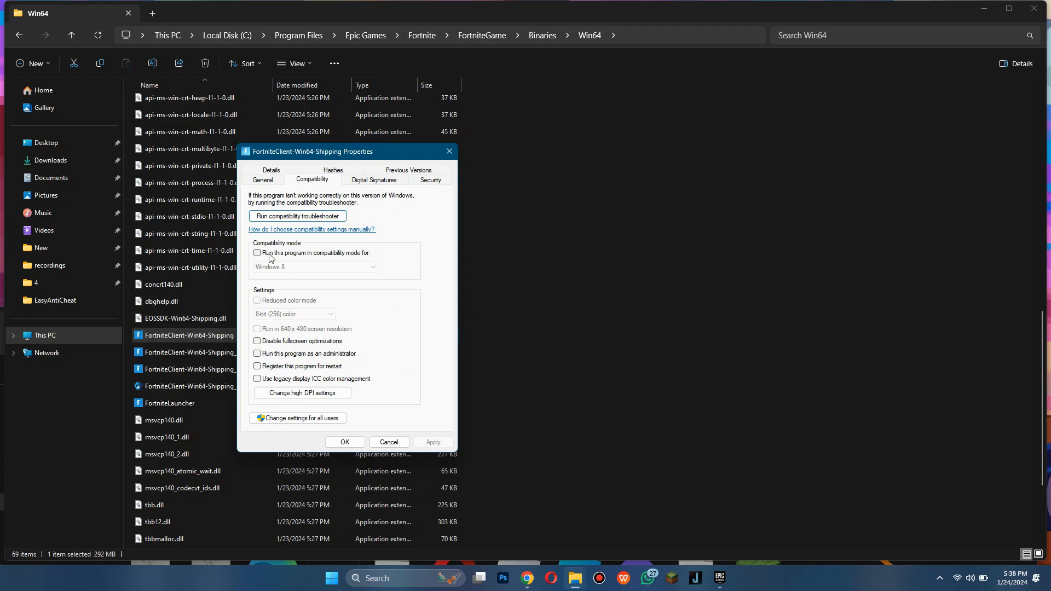
{"action": "left_click", "coordinate": [257, 253]}
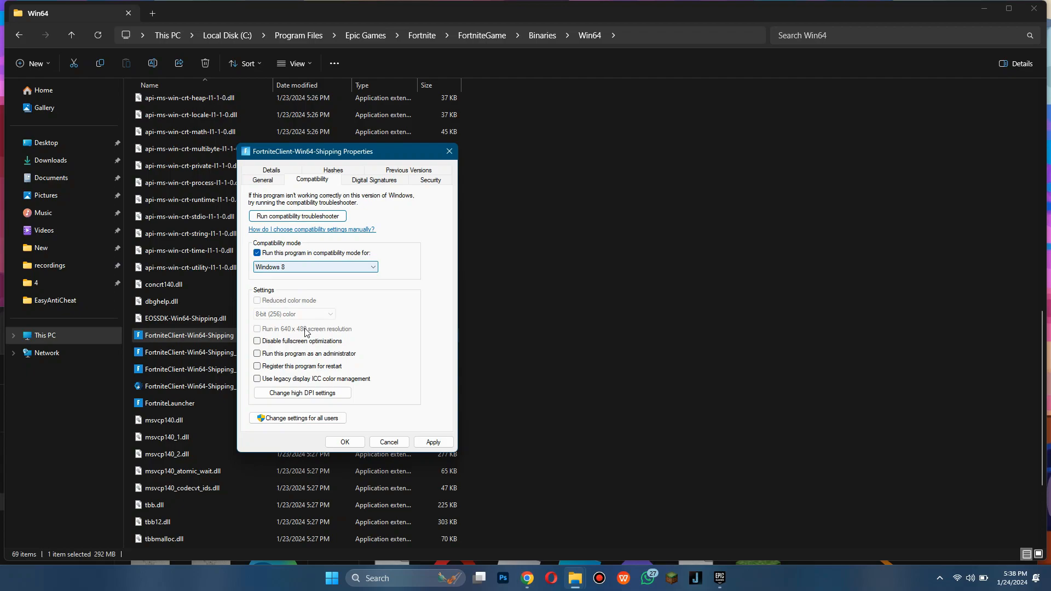
{"action": "left_click", "coordinate": [257, 353]}
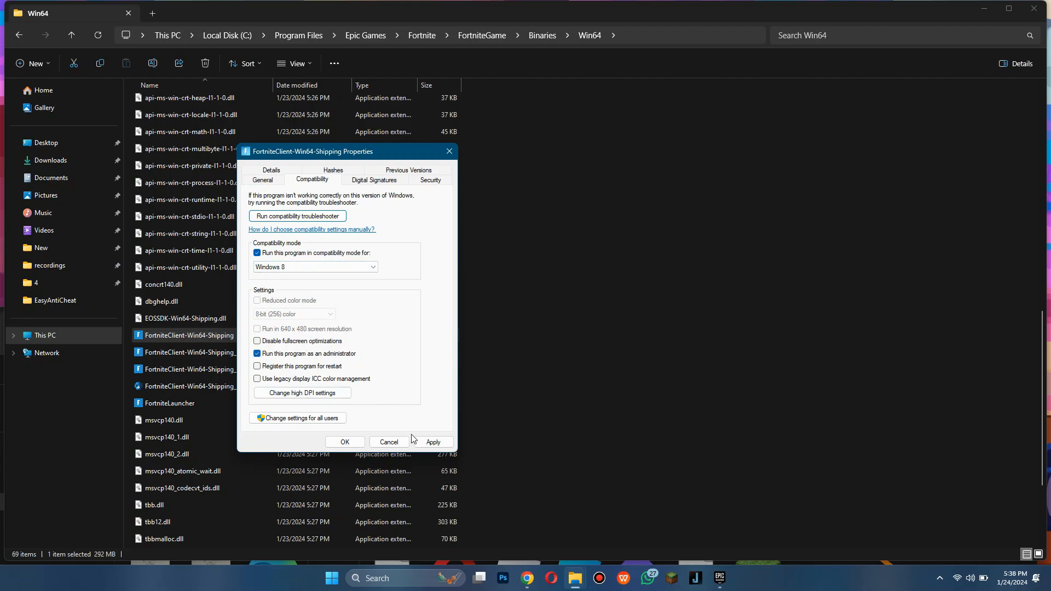